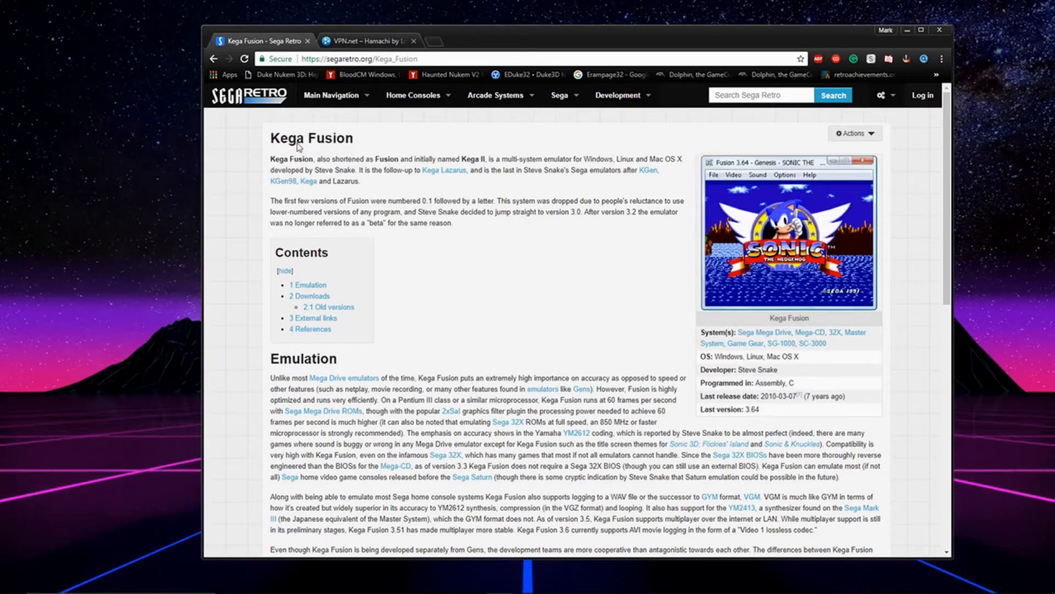
mouse_move(315, 82)
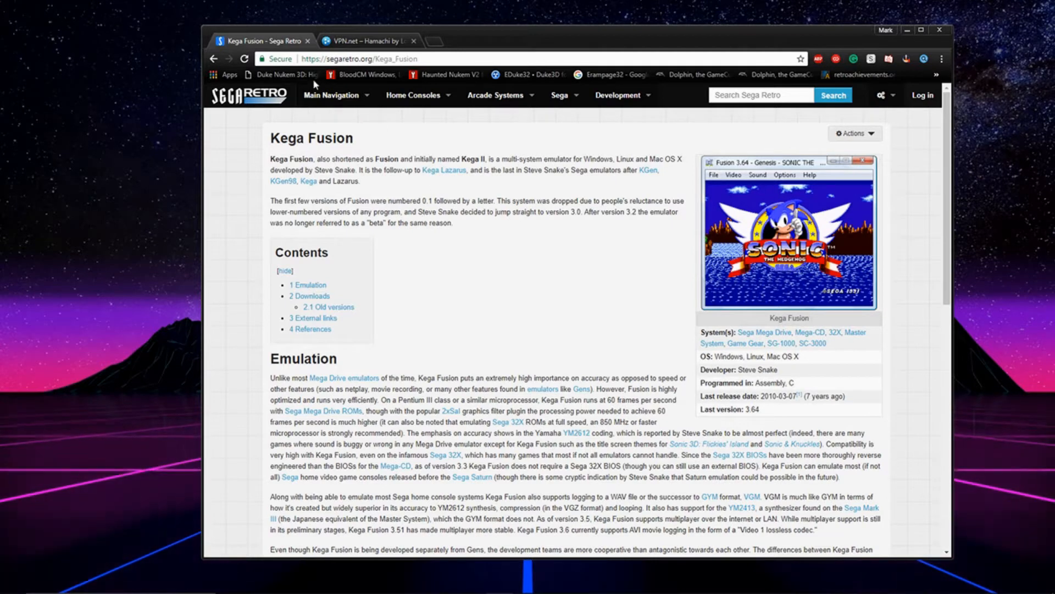
- Begin creating a new Hamachi network, then abandon it
click(375, 41)
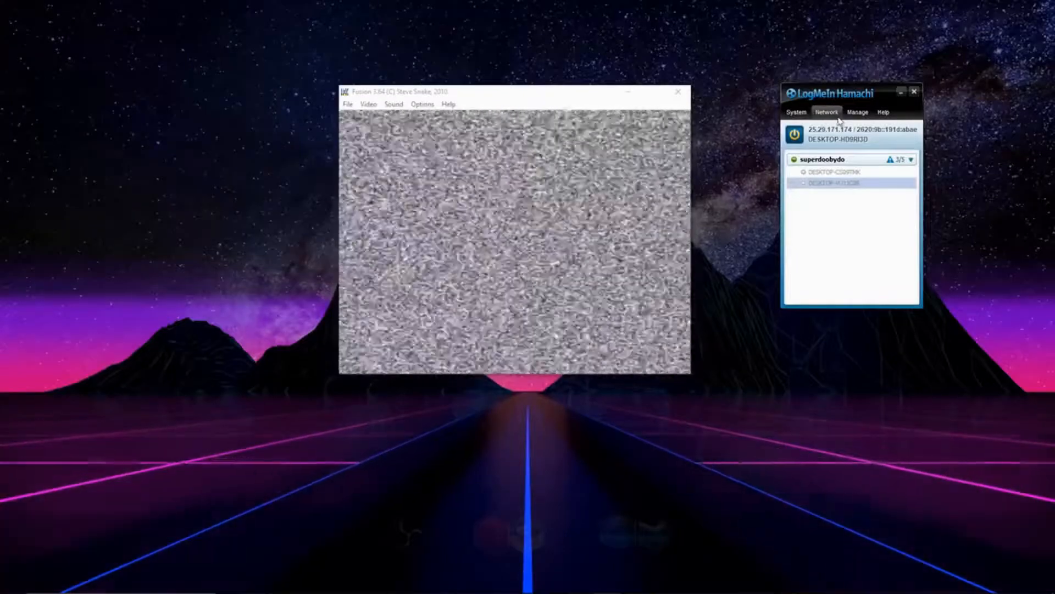
click(827, 112)
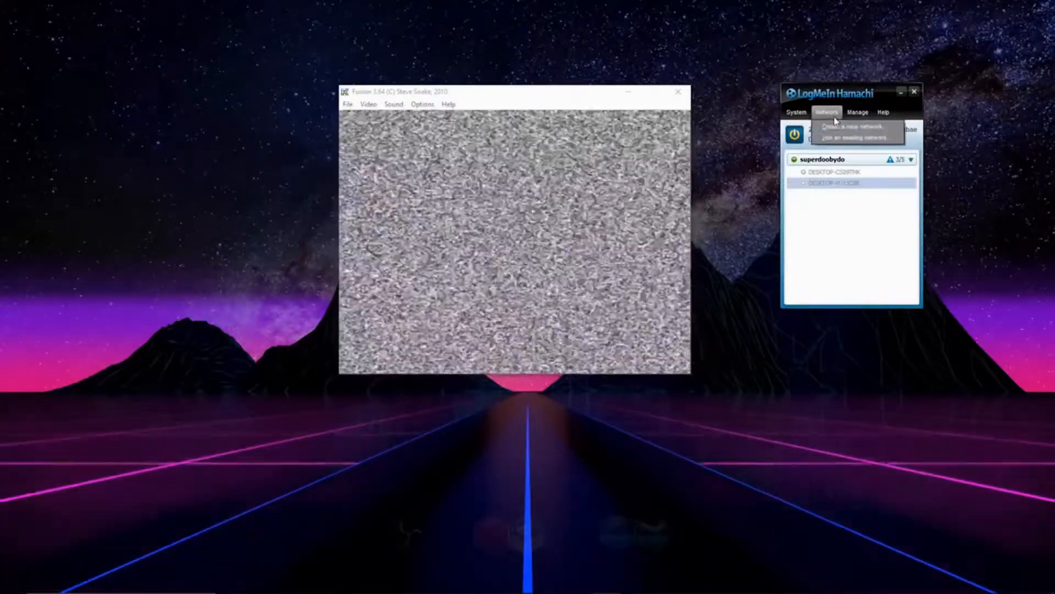
click(850, 126)
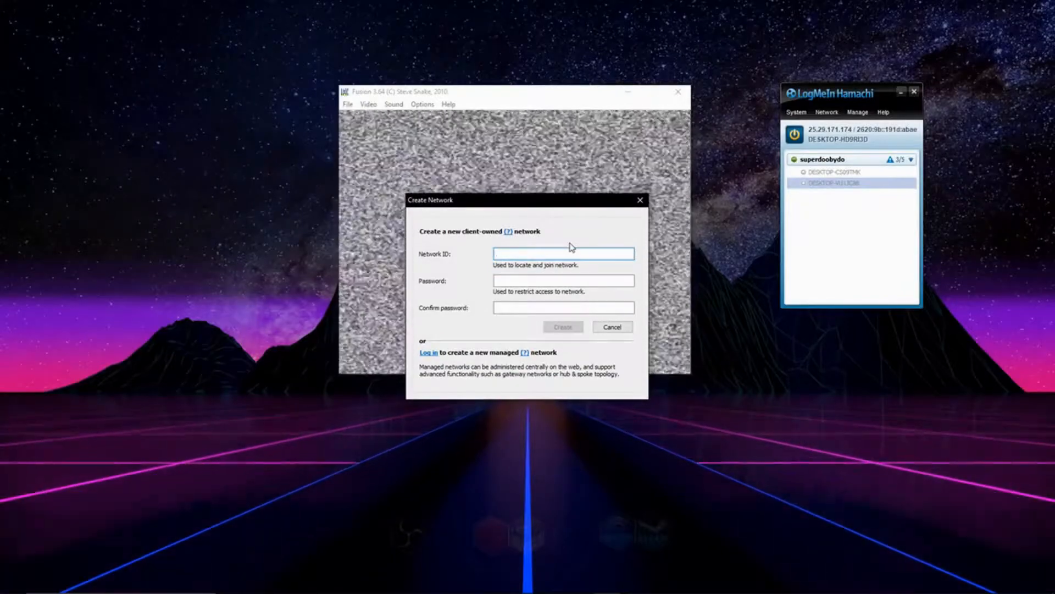
click(563, 326)
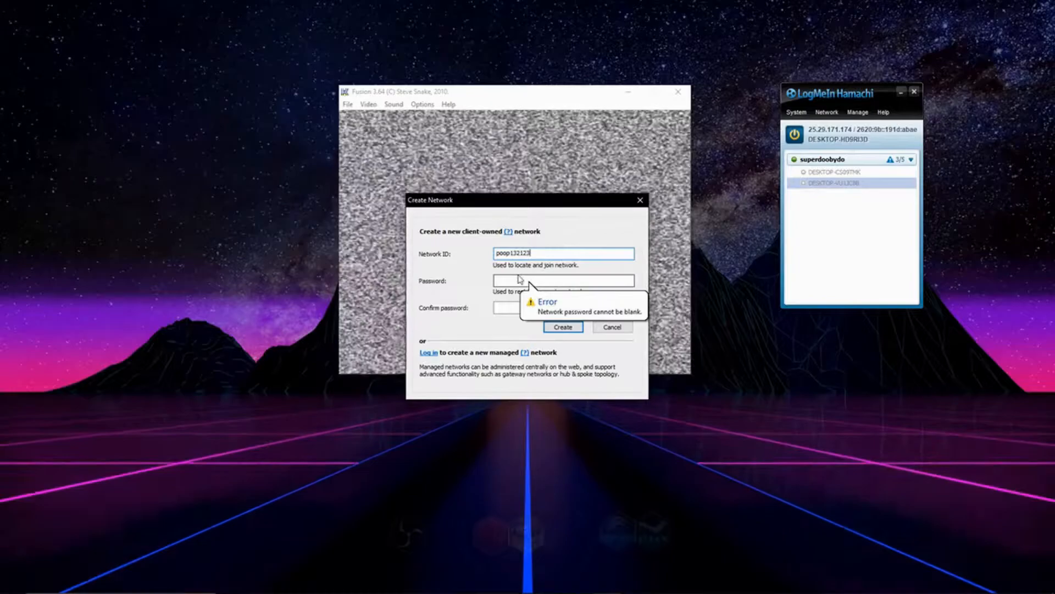
click(612, 326)
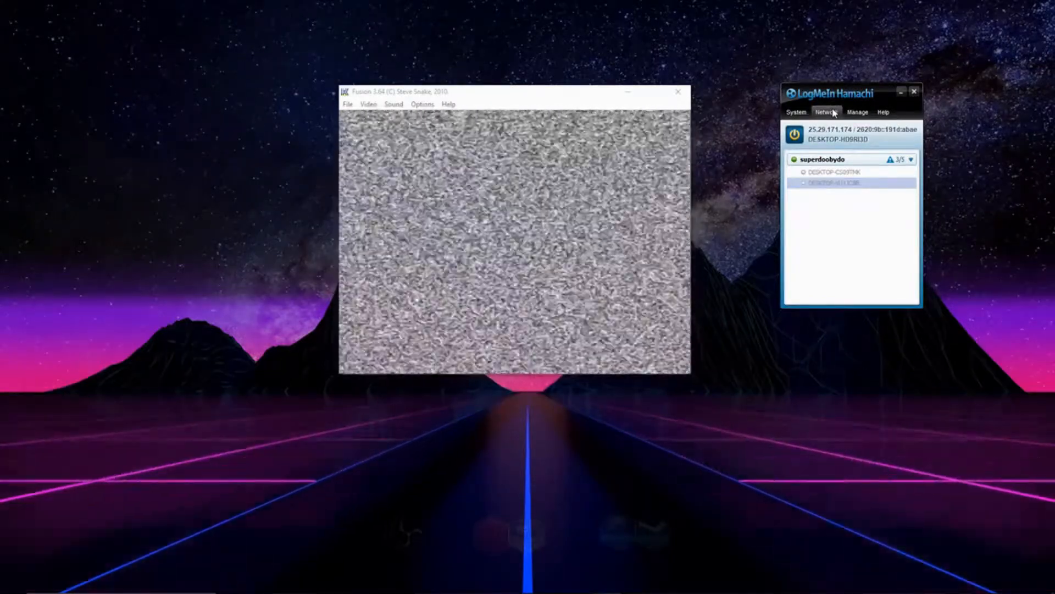
- Fill in a Hamachi network ID and password to join, close that window, then choose Start Netplay Game in Kega Fusion
click(826, 112)
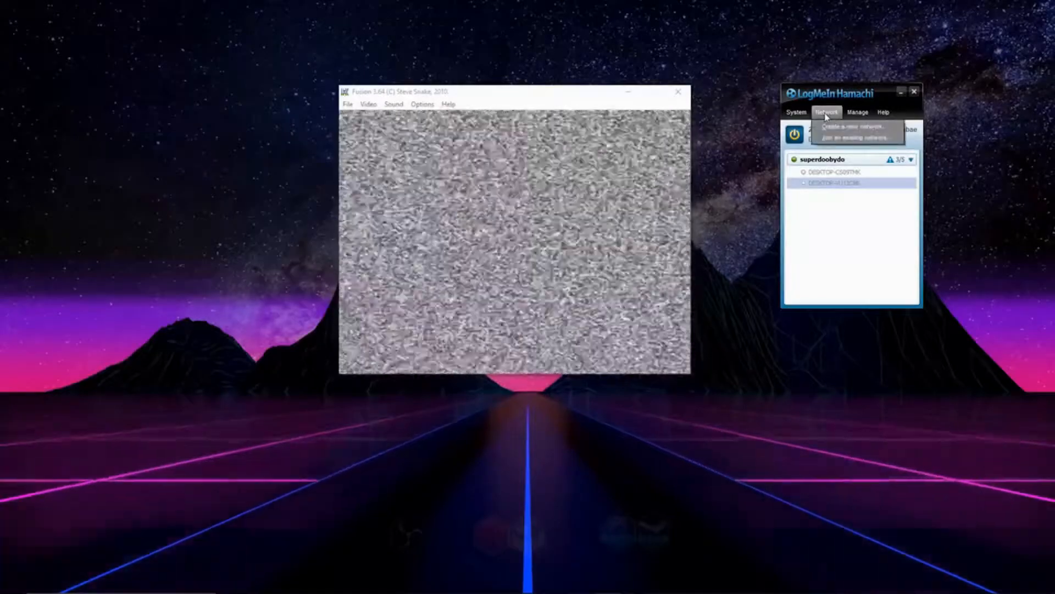
click(852, 138)
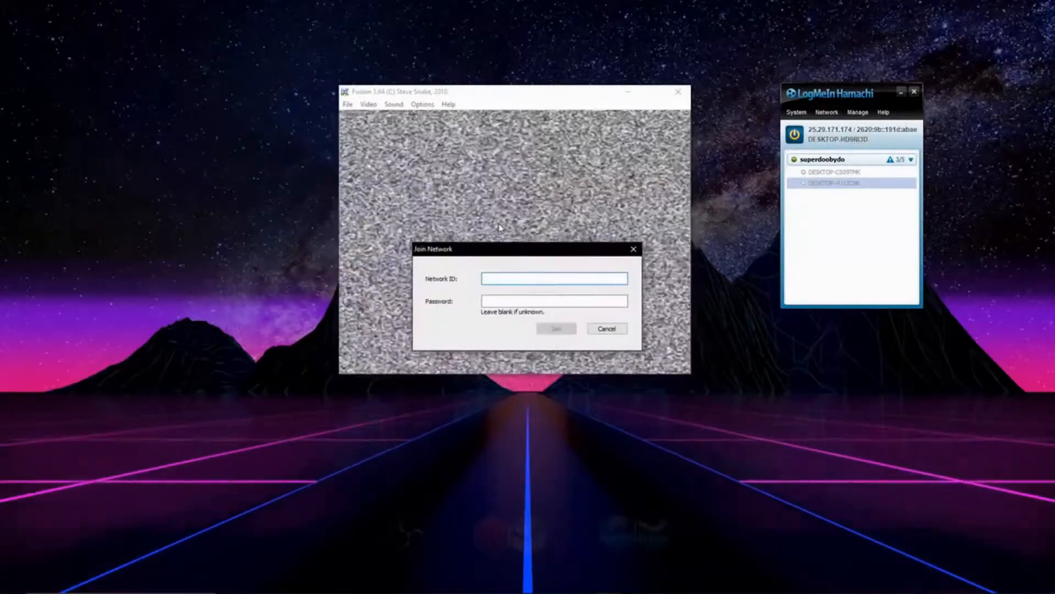
click(553, 279)
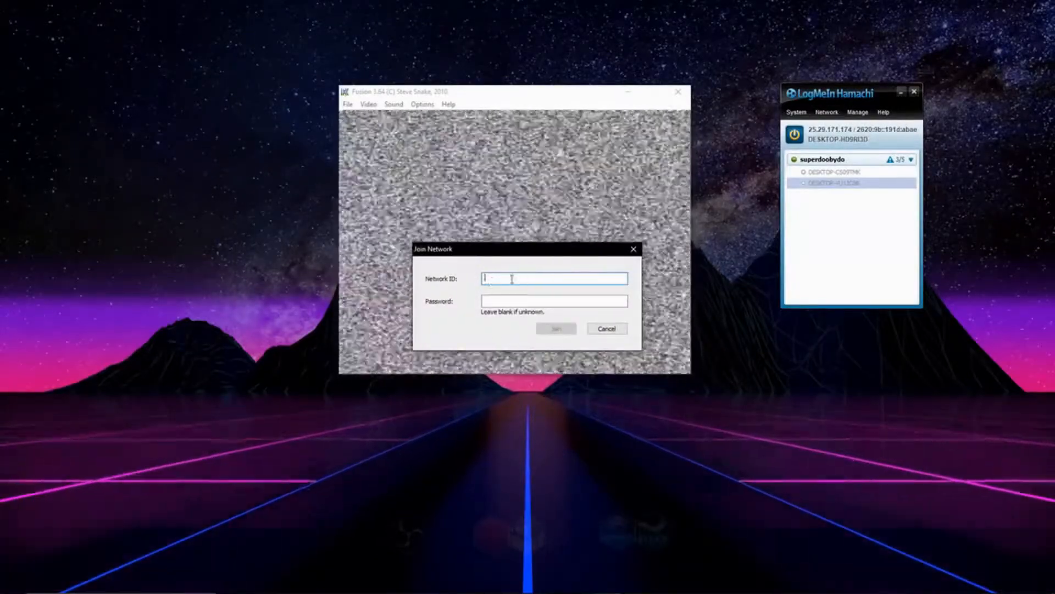
click(553, 301)
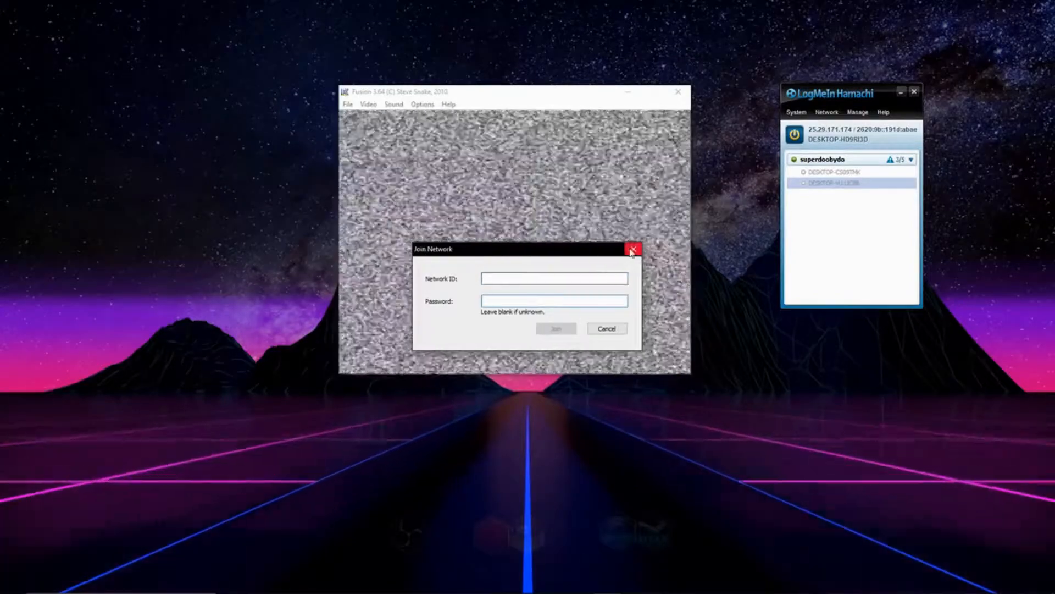
click(633, 249)
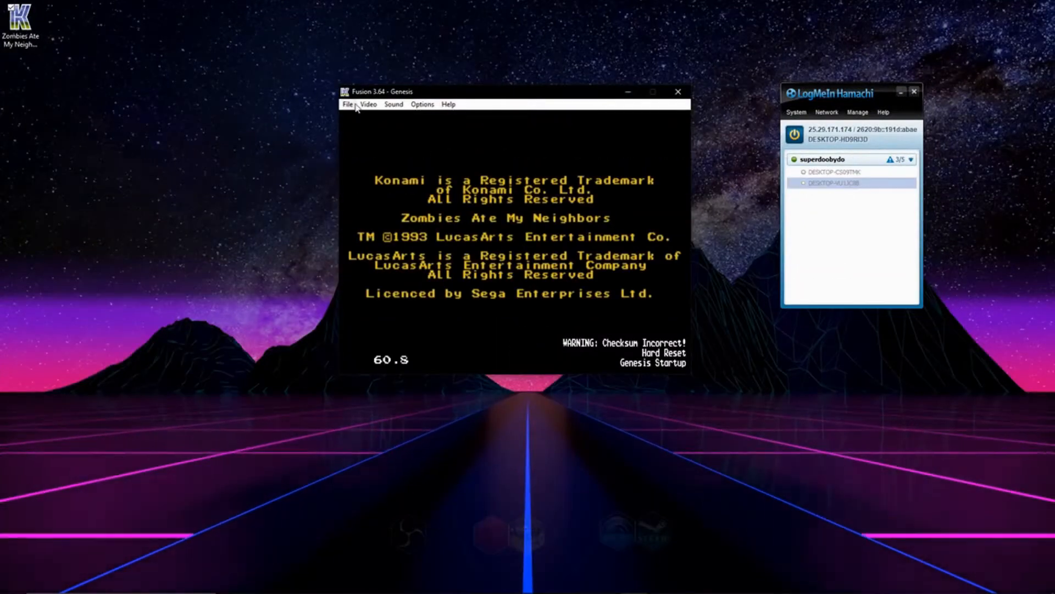
click(348, 105)
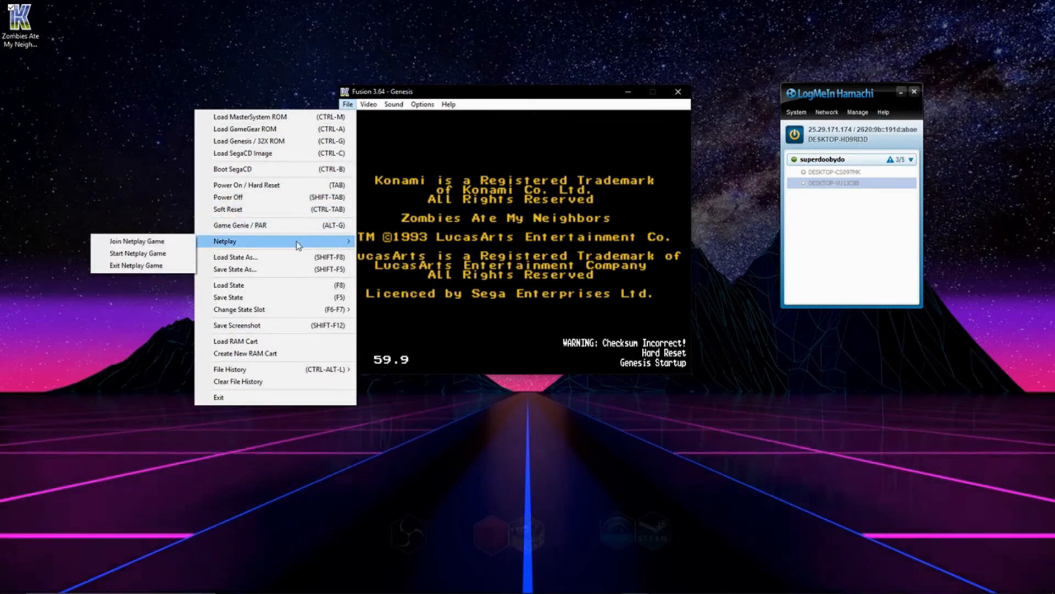
mouse_move(167, 250)
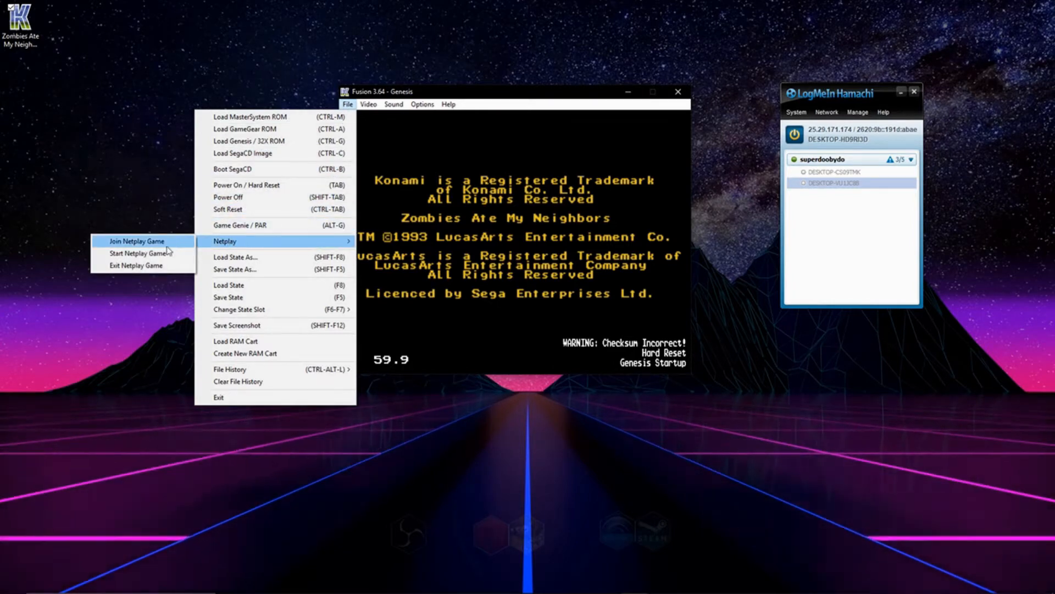
mouse_move(159, 253)
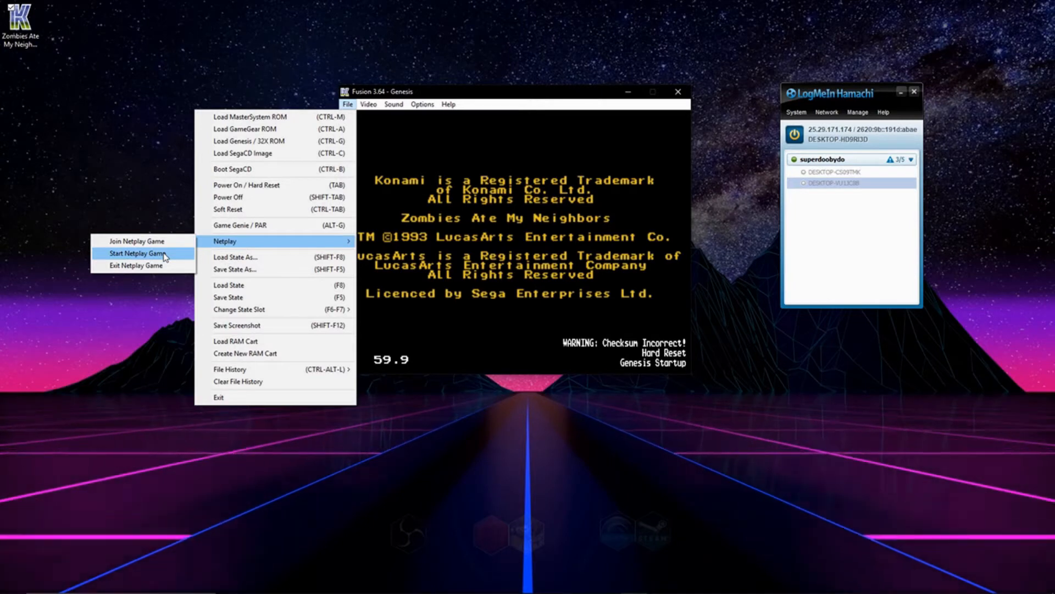
click(136, 252)
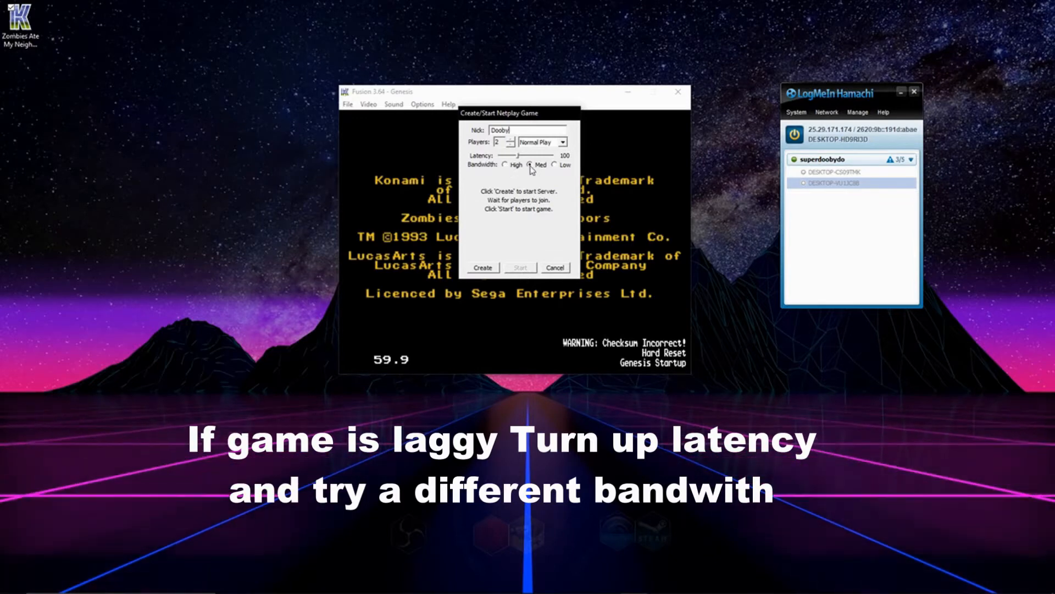
- Choose Med bandwidth, create the two-player netplay server, and start the game
click(505, 166)
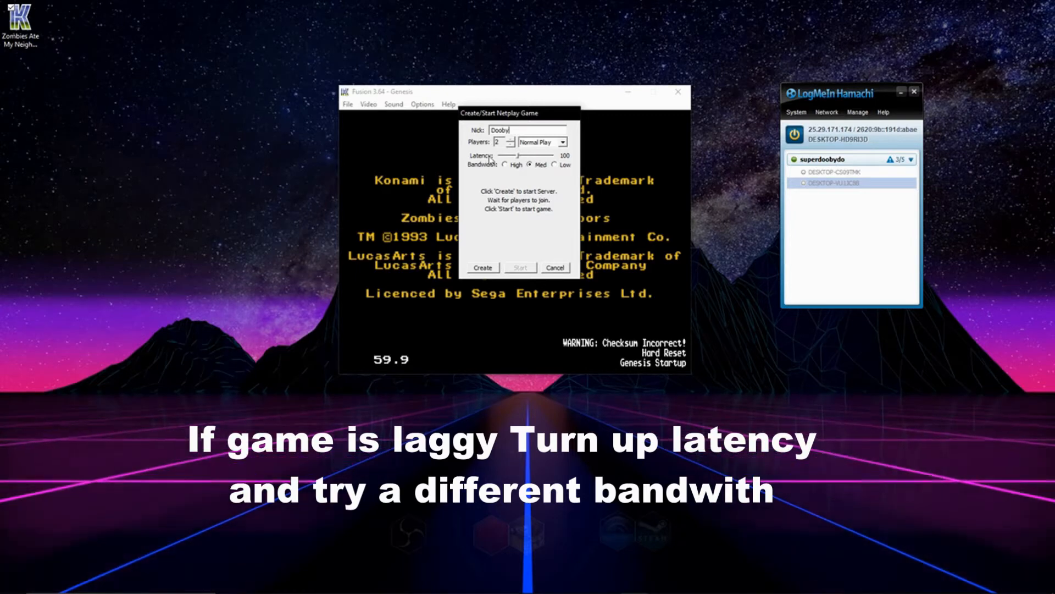
mouse_move(490, 244)
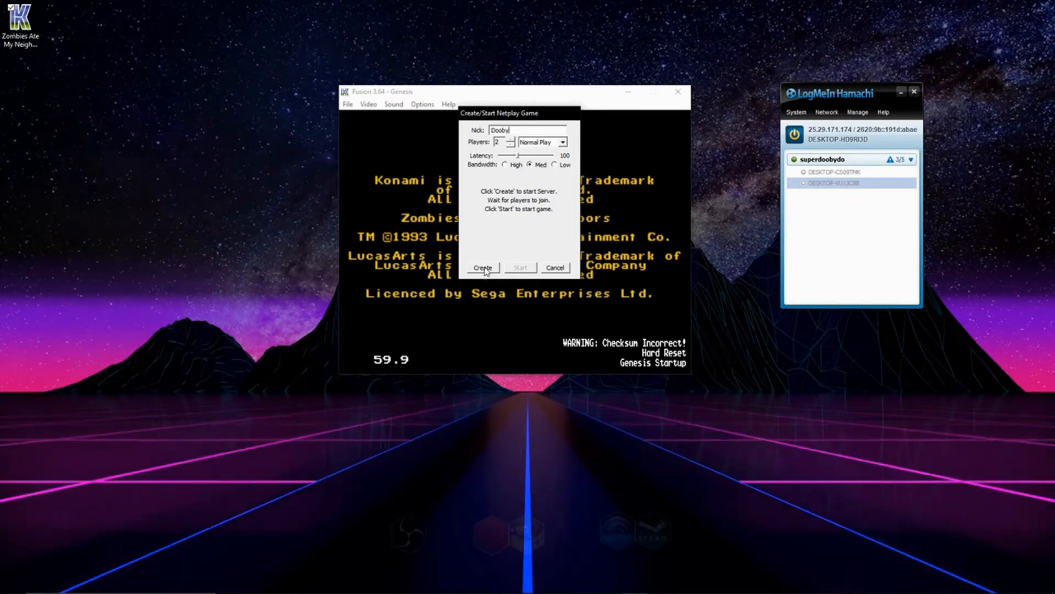
click(482, 267)
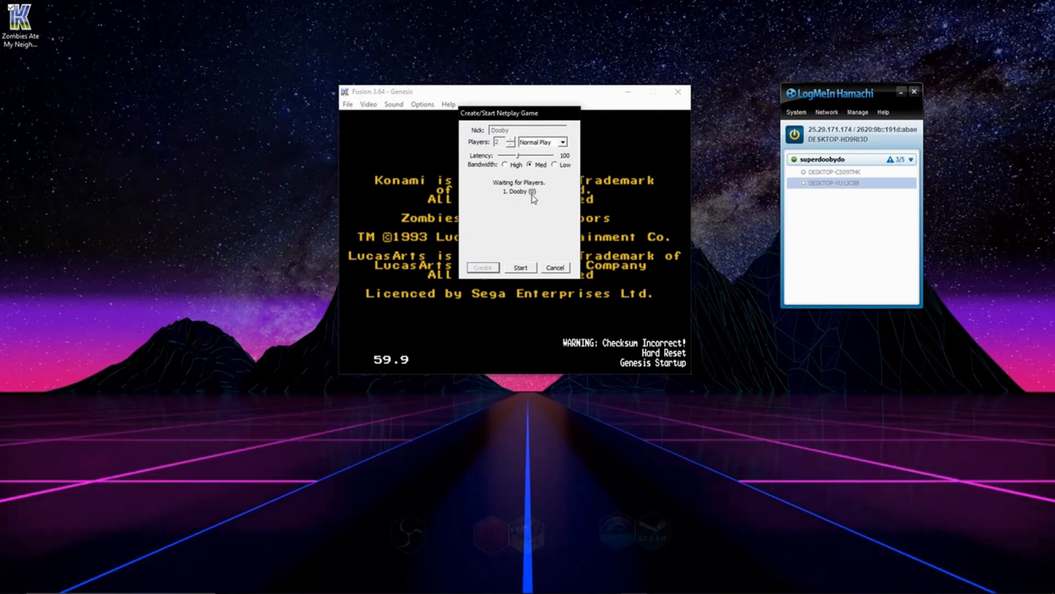
mouse_move(549, 250)
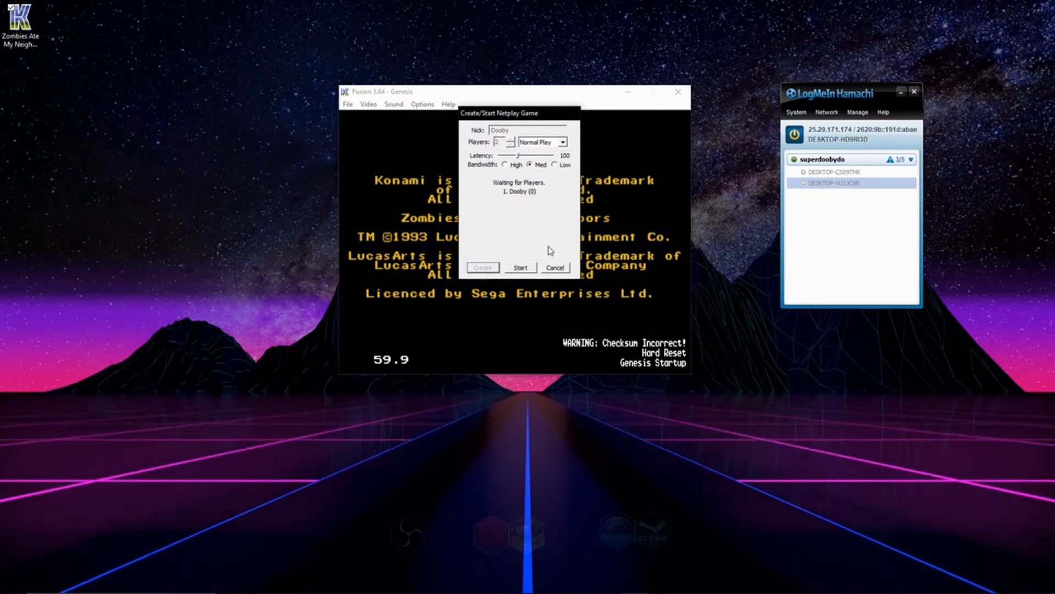
click(520, 267)
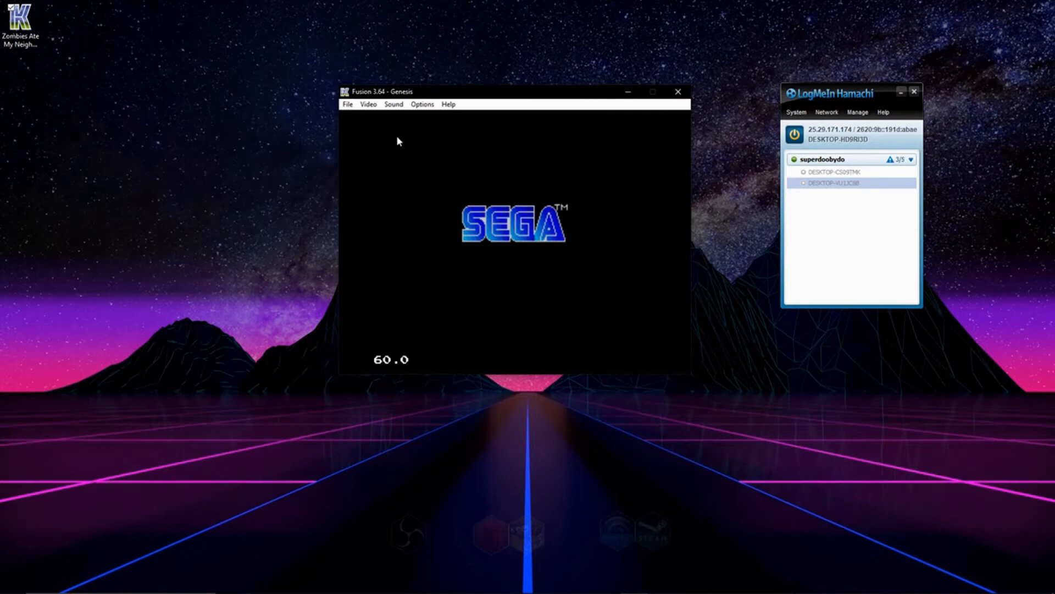
- Open Join Netplay Game from Kega Fusion's File menu
click(348, 104)
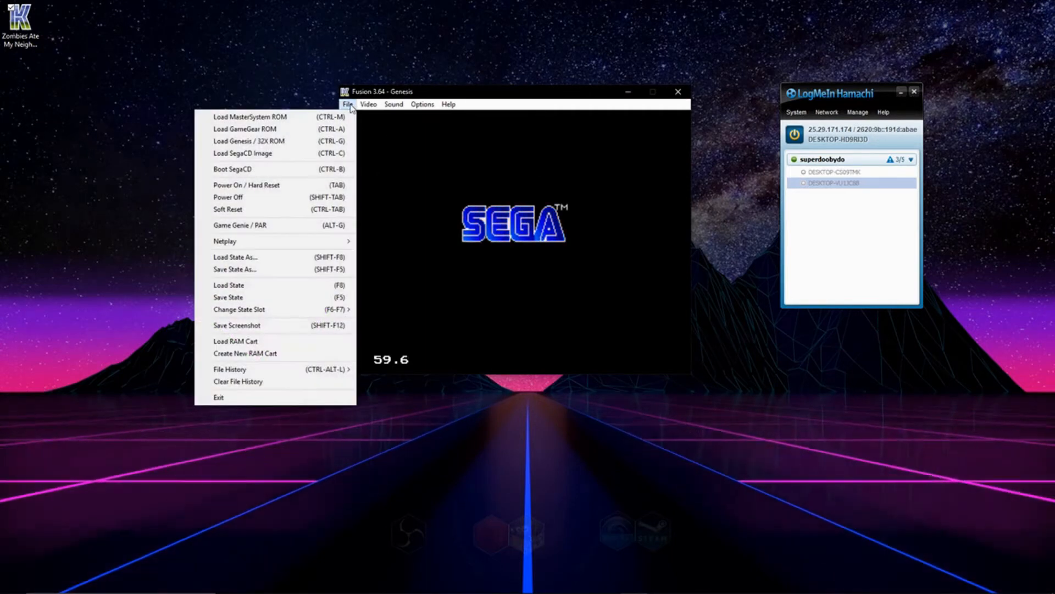
mouse_move(321, 244)
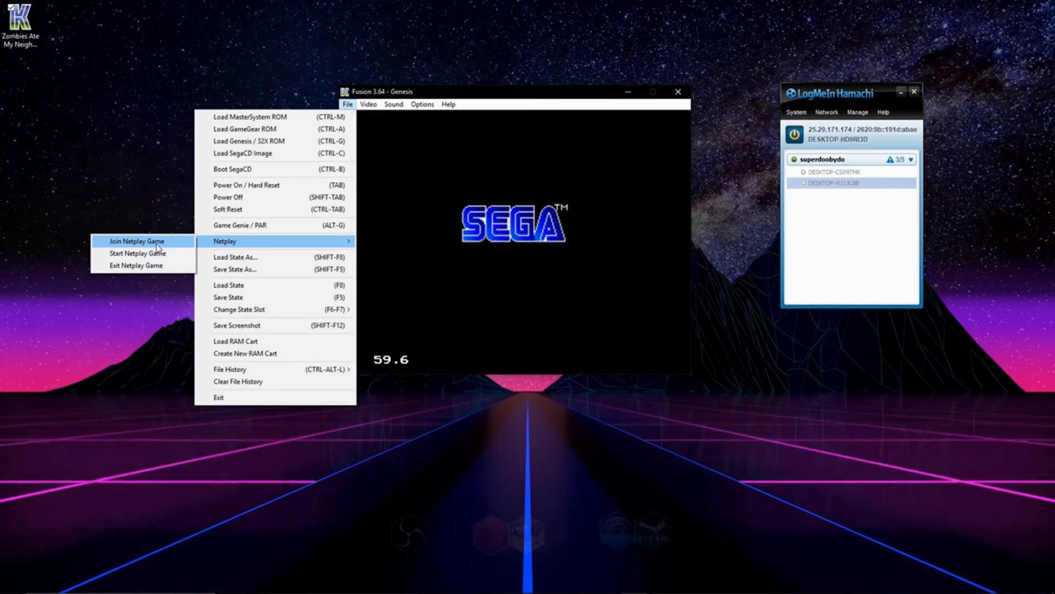
click(137, 240)
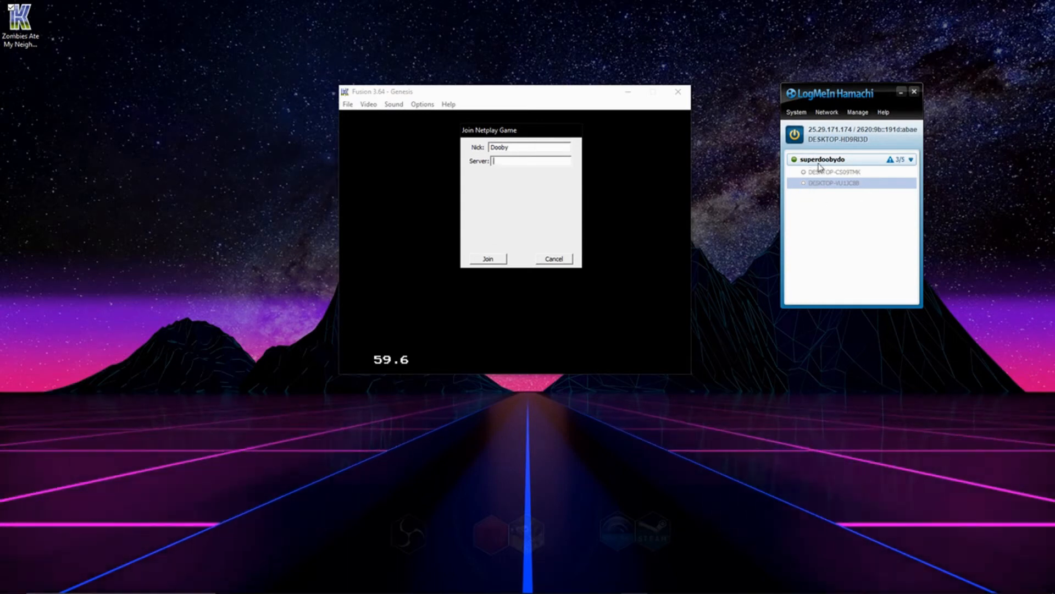
- Copy this computer's Hamachi IPv4 address, then close Kega Fusion
right_click(835, 131)
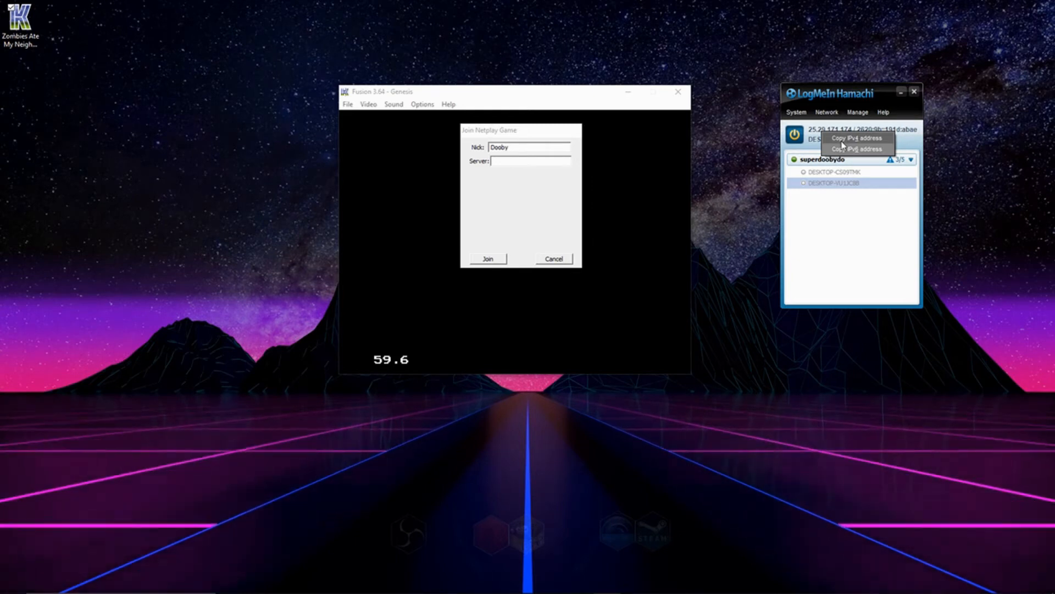
right_click(515, 161)
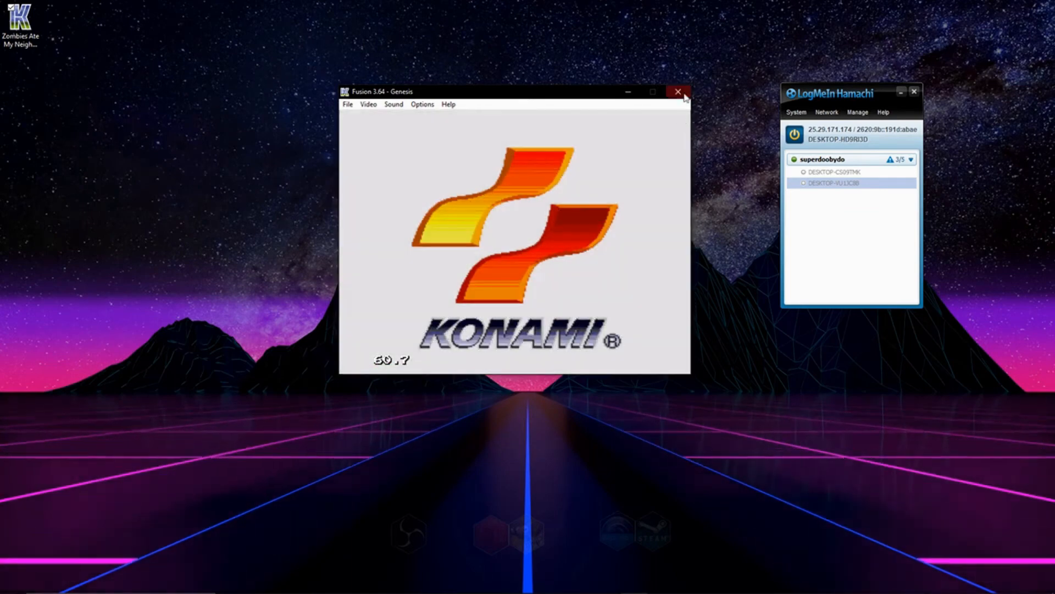
click(675, 92)
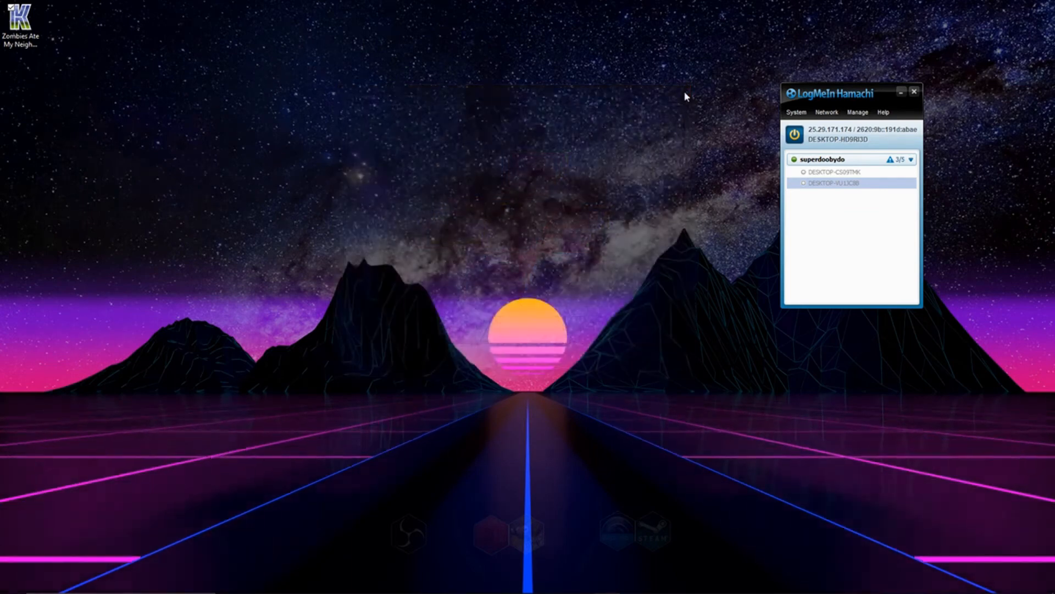